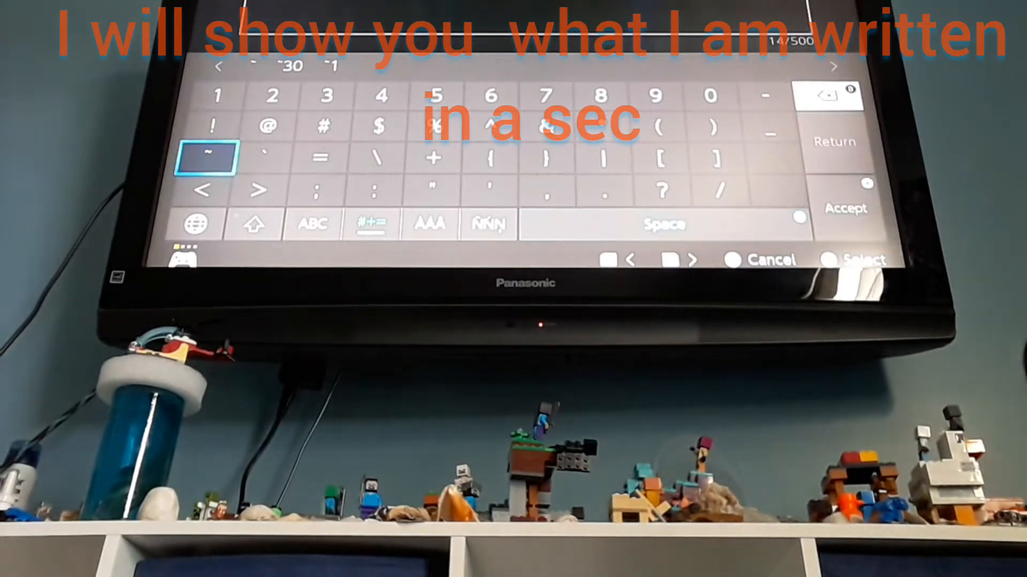
Step: Add tilde coordinates with the 30 offset to the command, then spell 'tnt' in letters
{"action": "left_click", "coordinate": [313, 225]}
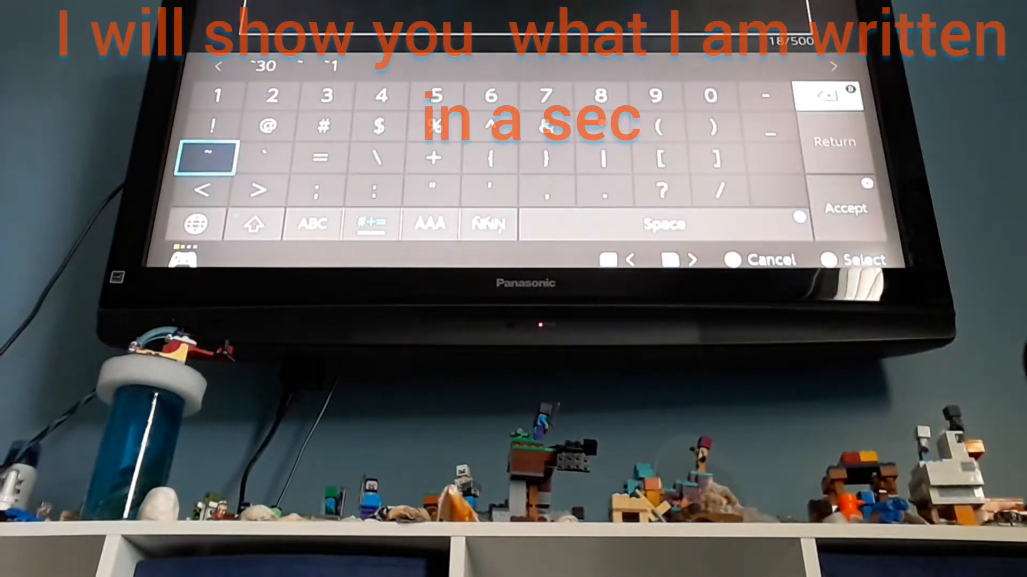
{"action": "left_click", "coordinate": [326, 96]}
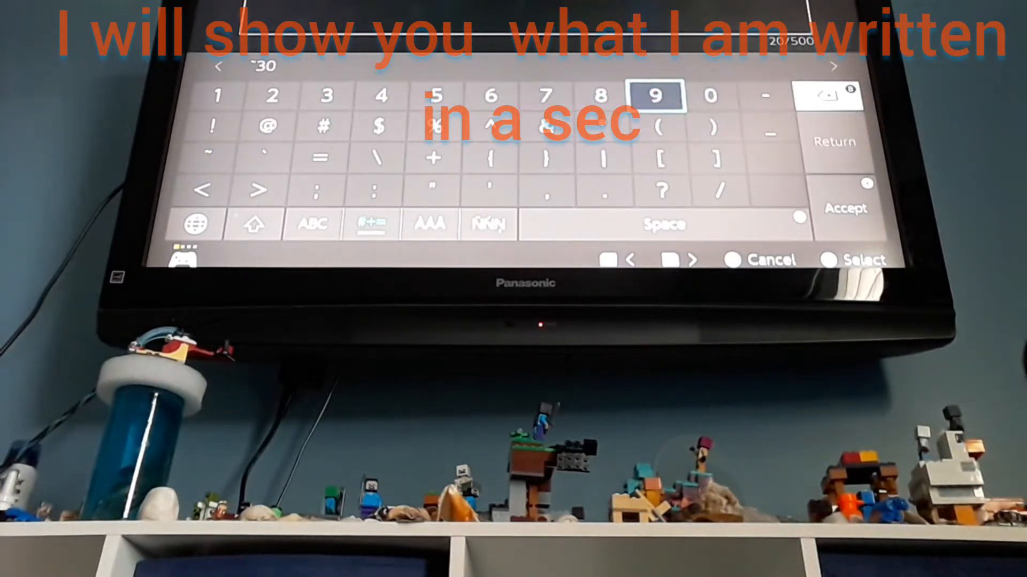
{"action": "left_click", "coordinate": [658, 96]}
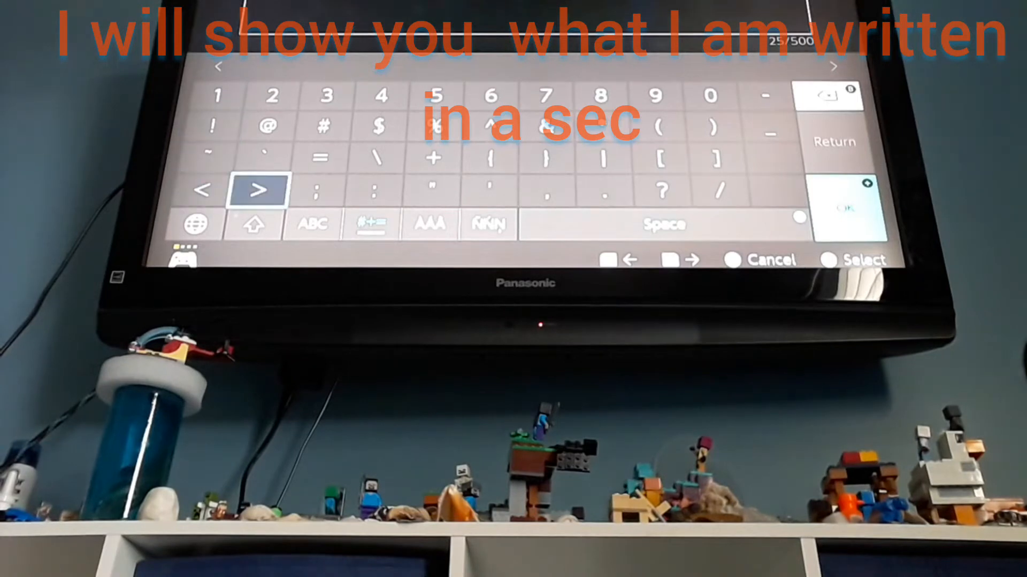
{"action": "left_click", "coordinate": [312, 224]}
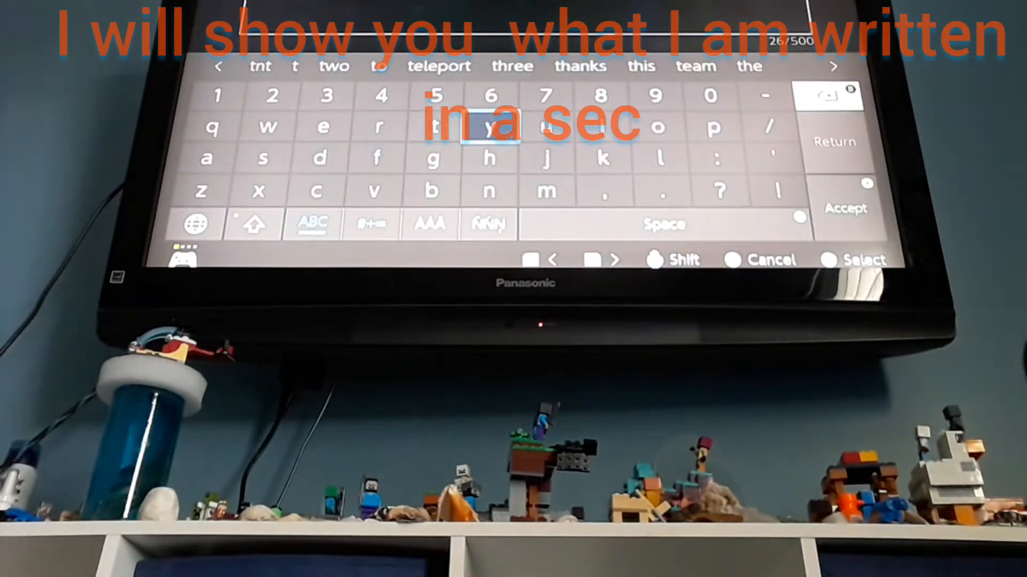
{"action": "left_click", "coordinate": [432, 126]}
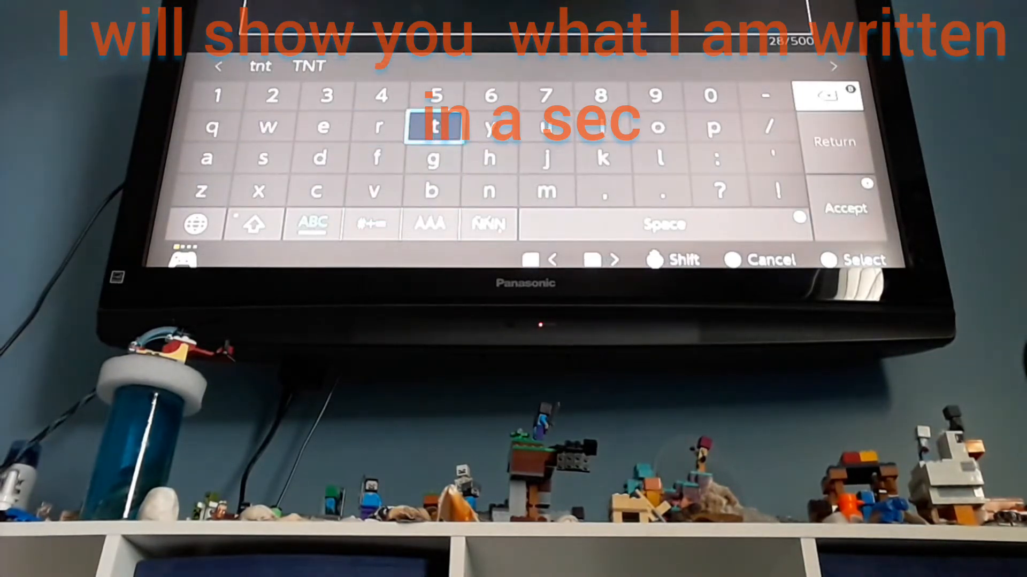